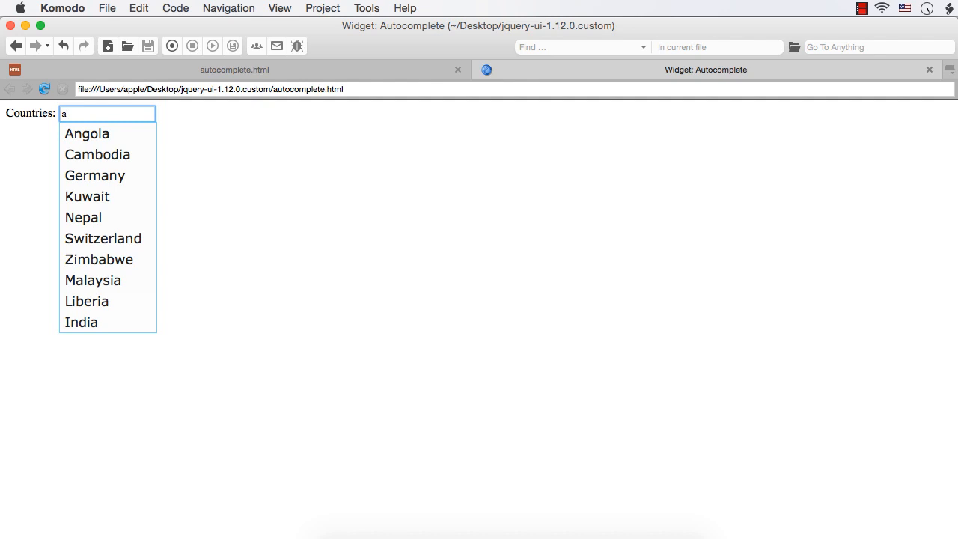
{"action": "mouse_move", "coordinate": [398, 280]}
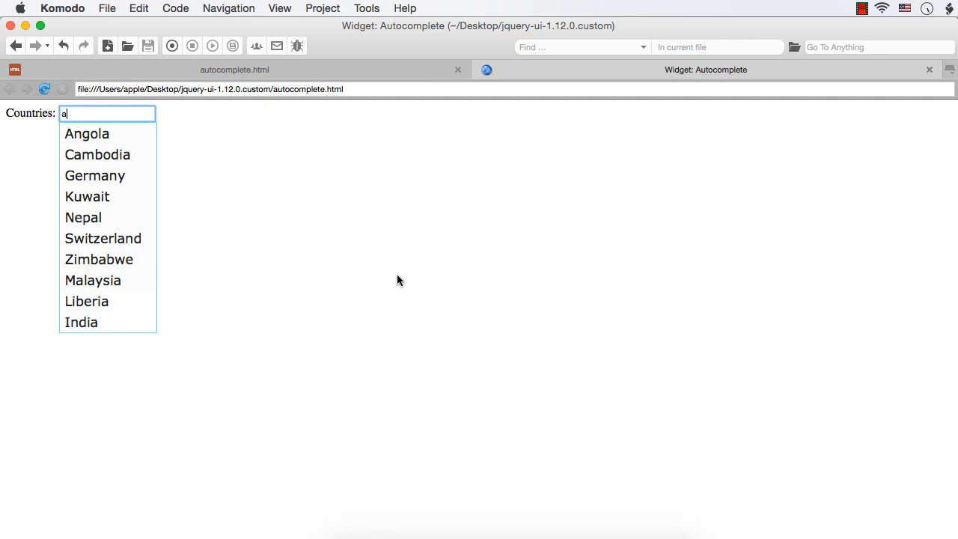
{"action": "mouse_move", "coordinate": [111, 149]}
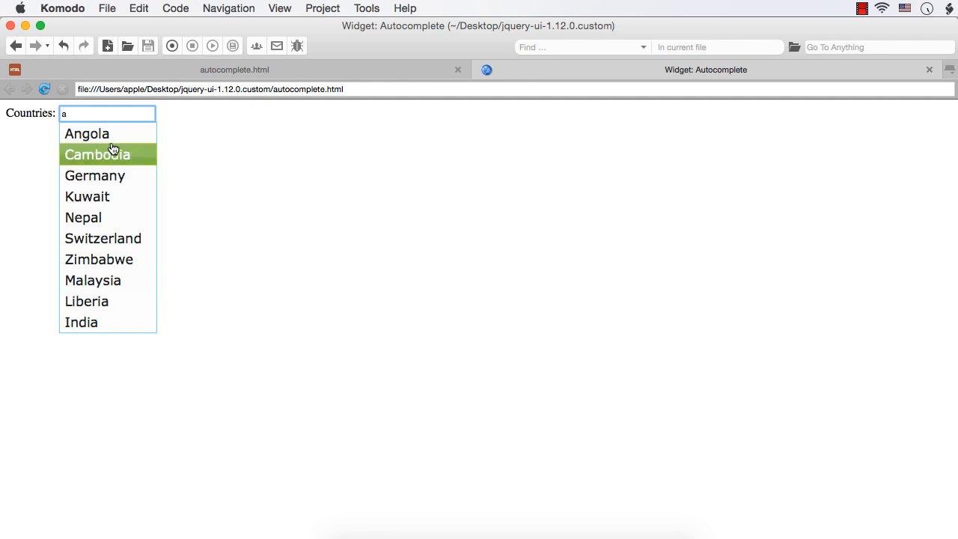
{"action": "mouse_move", "coordinate": [102, 322]}
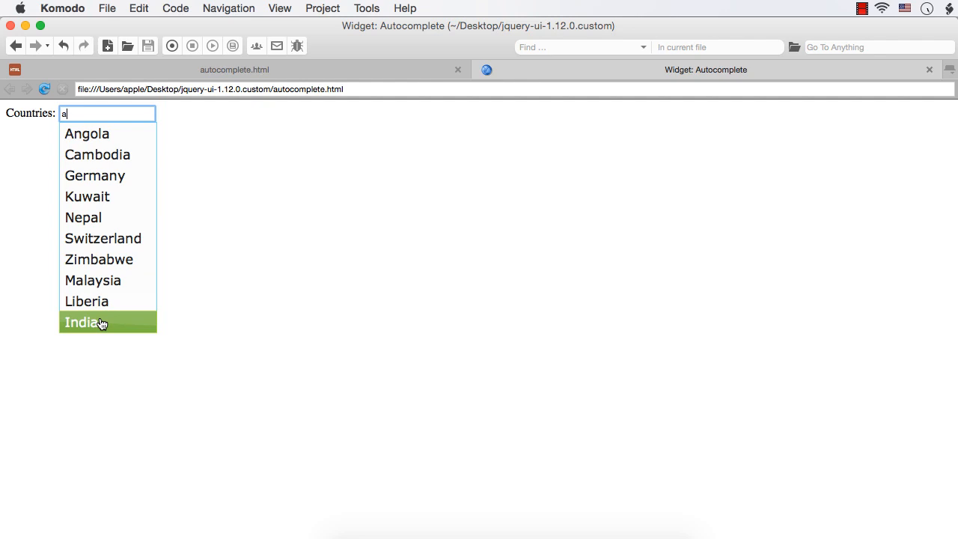
{"action": "mouse_move", "coordinate": [93, 325]}
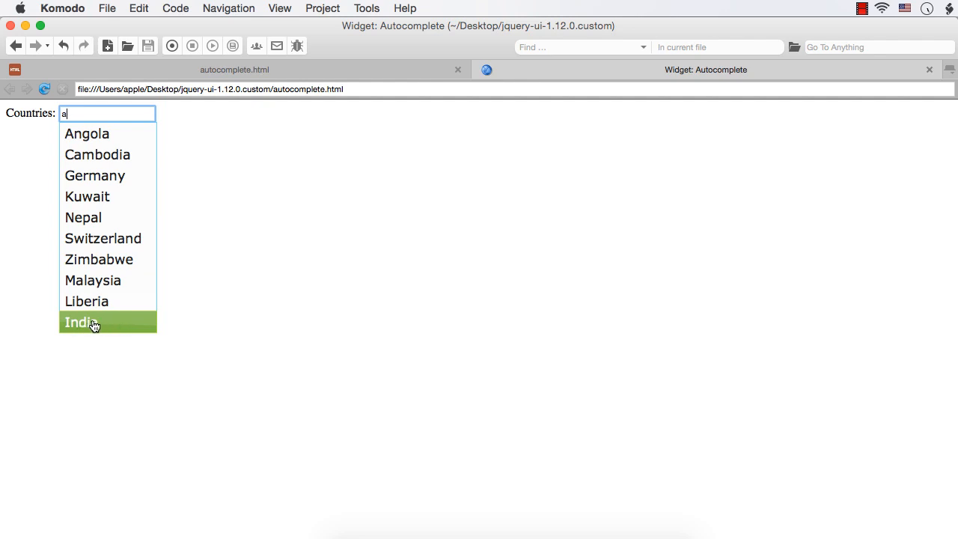
{"action": "mouse_move", "coordinate": [99, 325]}
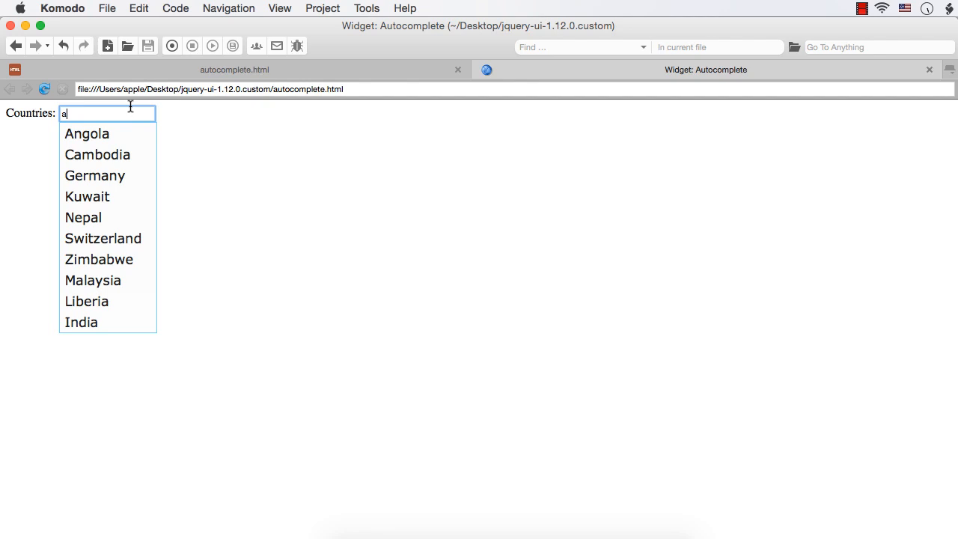
Step: Return to the autocomplete.html source with the var country array in view
{"action": "left_click", "coordinate": [233, 71]}
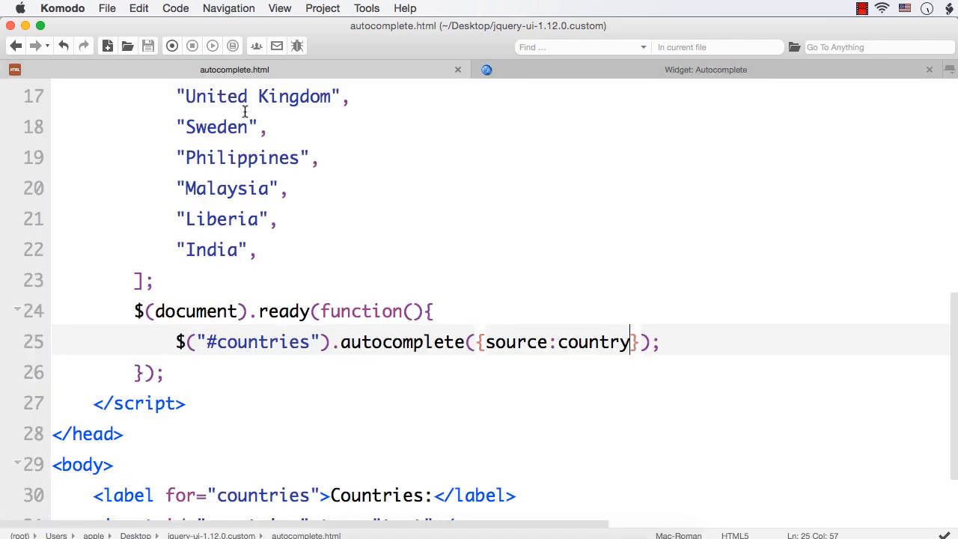
{"action": "scroll", "scroll_direction": "up", "scroll_amount": 3}
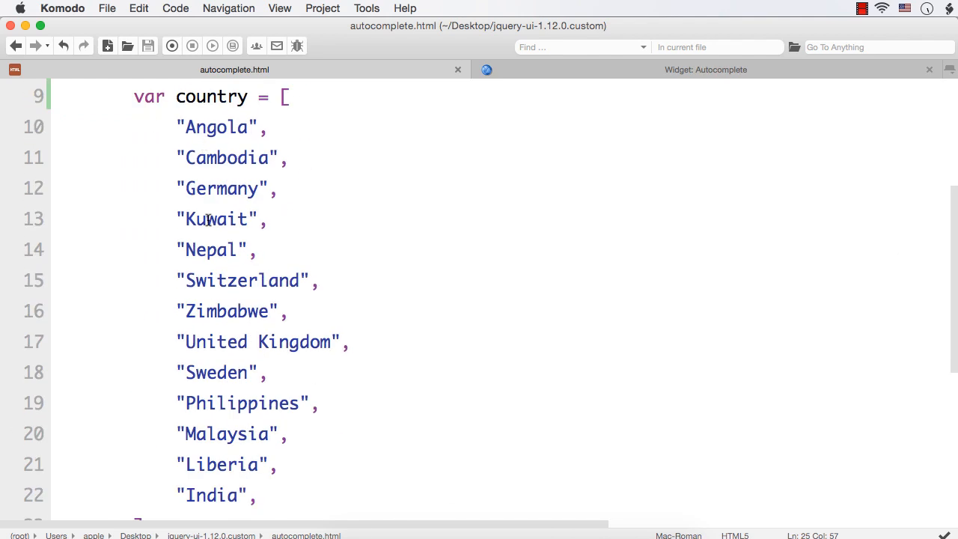
{"action": "mouse_move", "coordinate": [177, 119]}
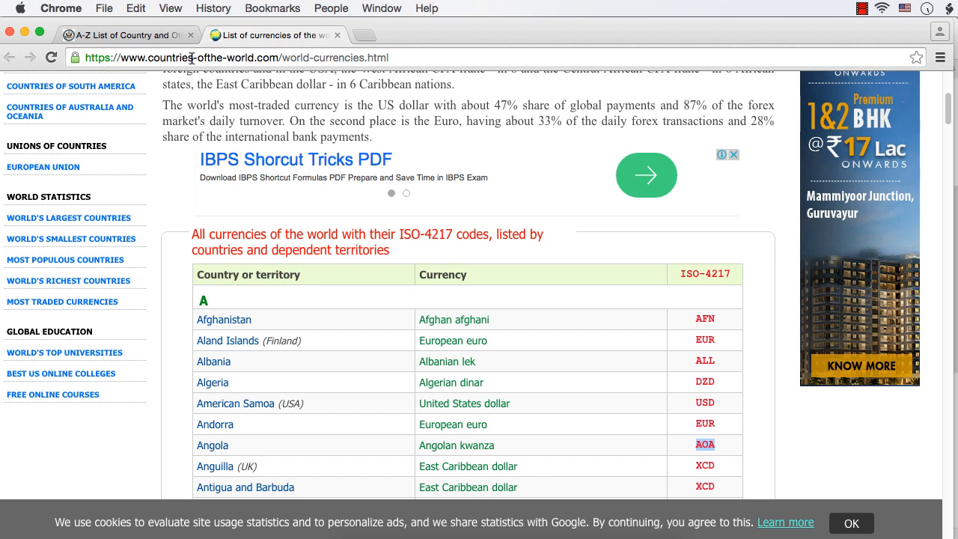
{"action": "mouse_move", "coordinate": [744, 41]}
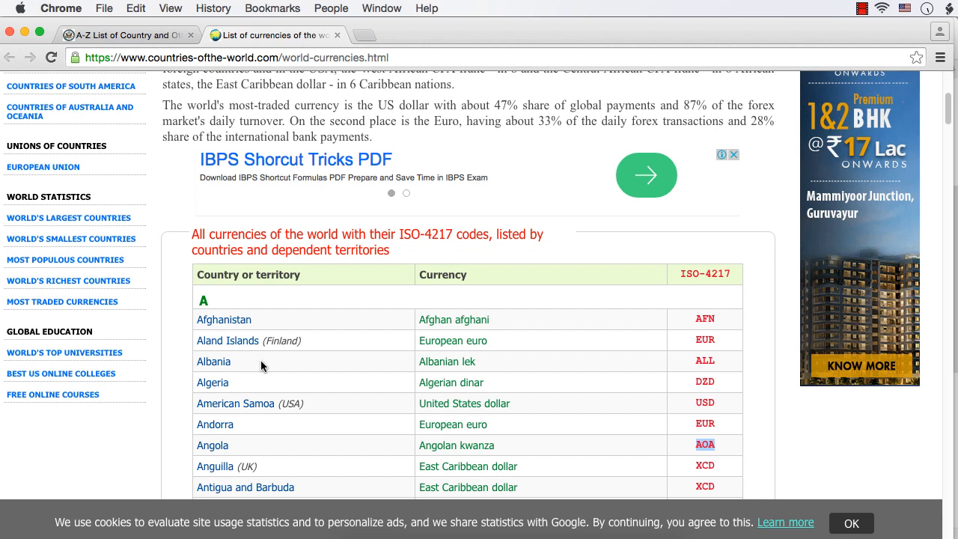
Step: Find 'Angolan kwanza' in Chrome's currency table, then go back to the code editor
{"action": "scroll", "scroll_direction": "down", "scroll_amount": 3}
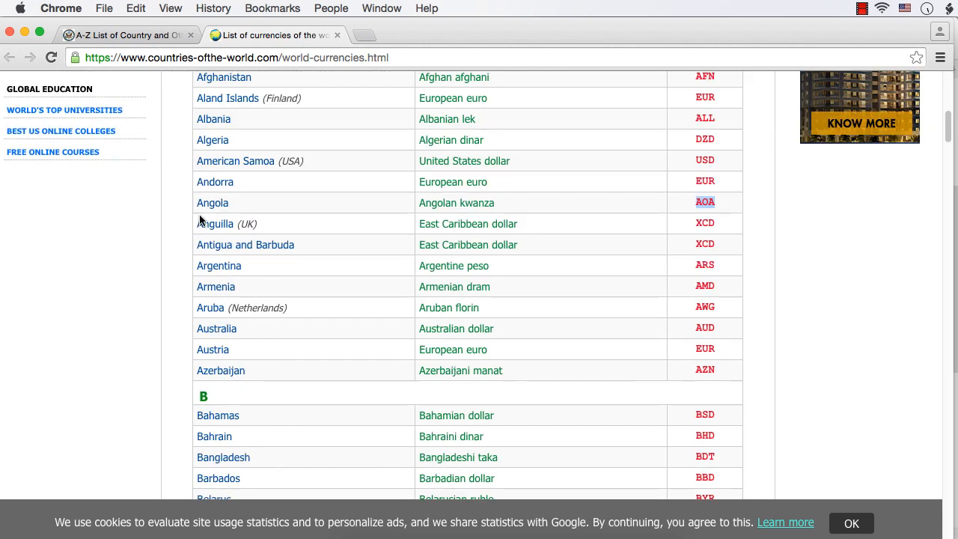
{"action": "mouse_move", "coordinate": [419, 206]}
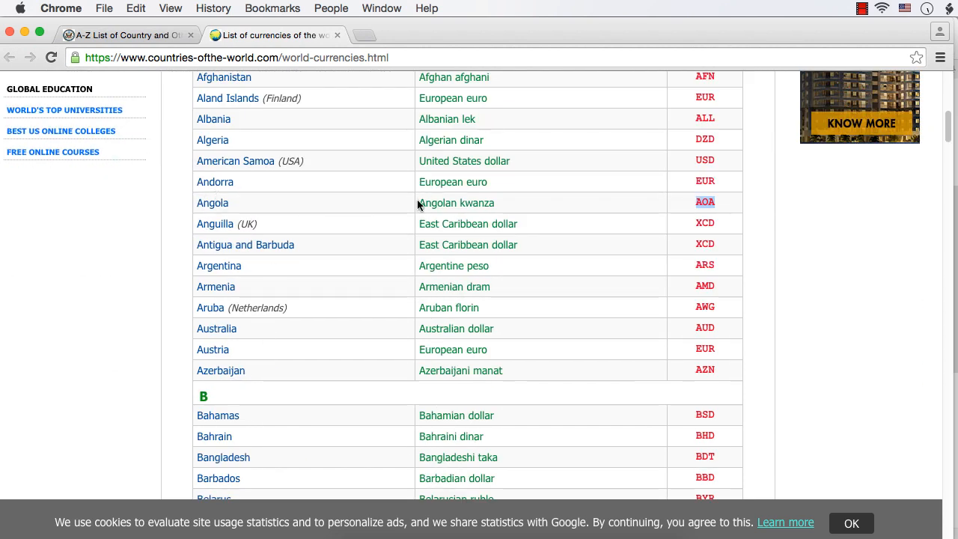
{"action": "double_click", "coordinate": [455, 203]}
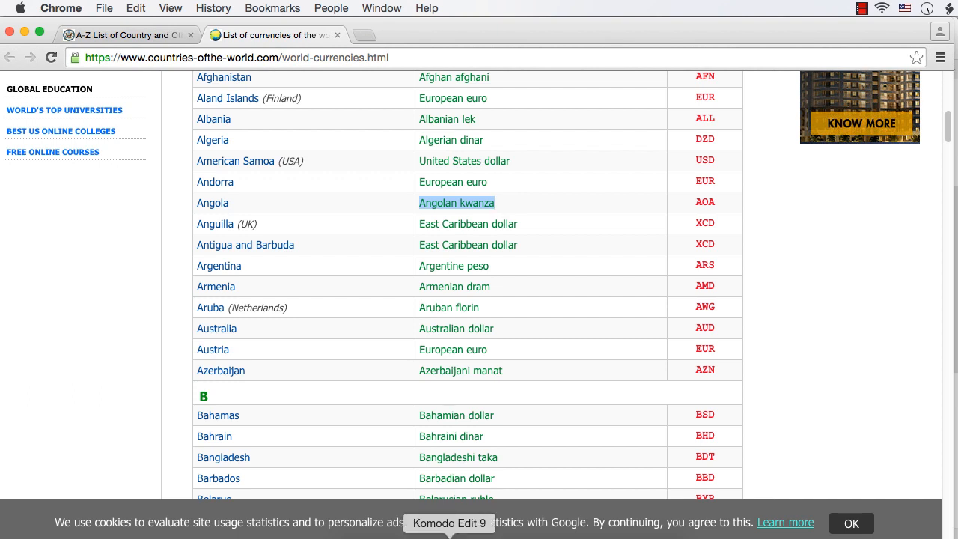
{"action": "left_click", "coordinate": [449, 523]}
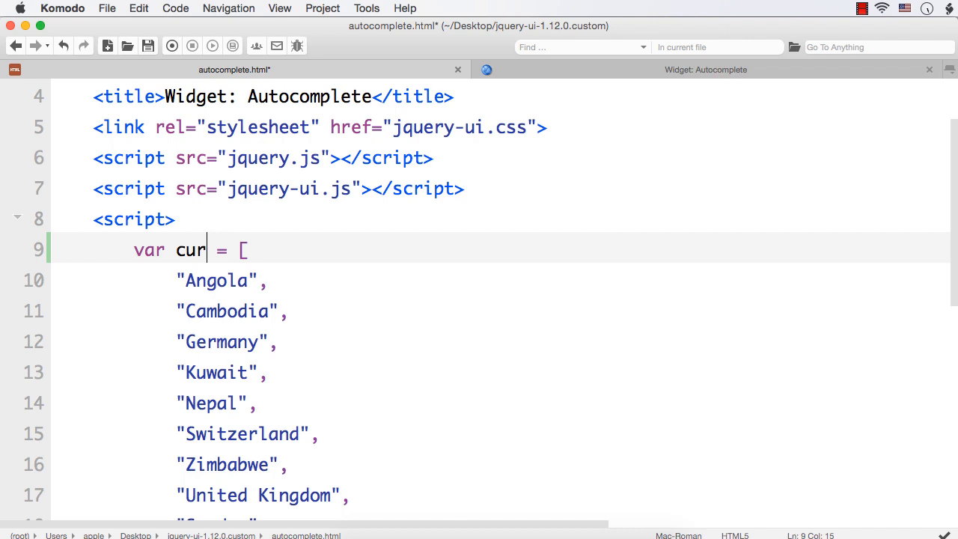
Step: Rename the array to currency and start Angola's entry as {label:"Angola"
{"action": "type", "text": "rency"}
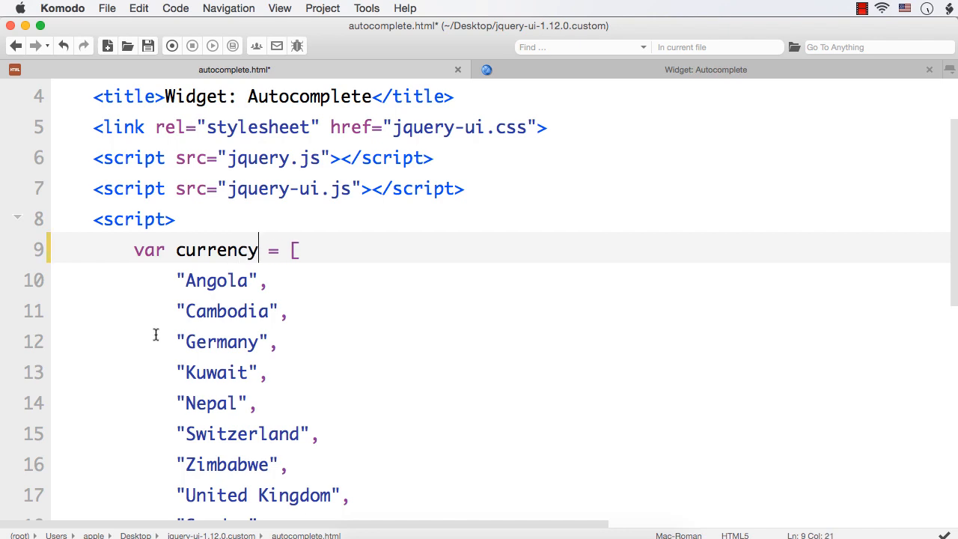
{"action": "left_click", "coordinate": [178, 280]}
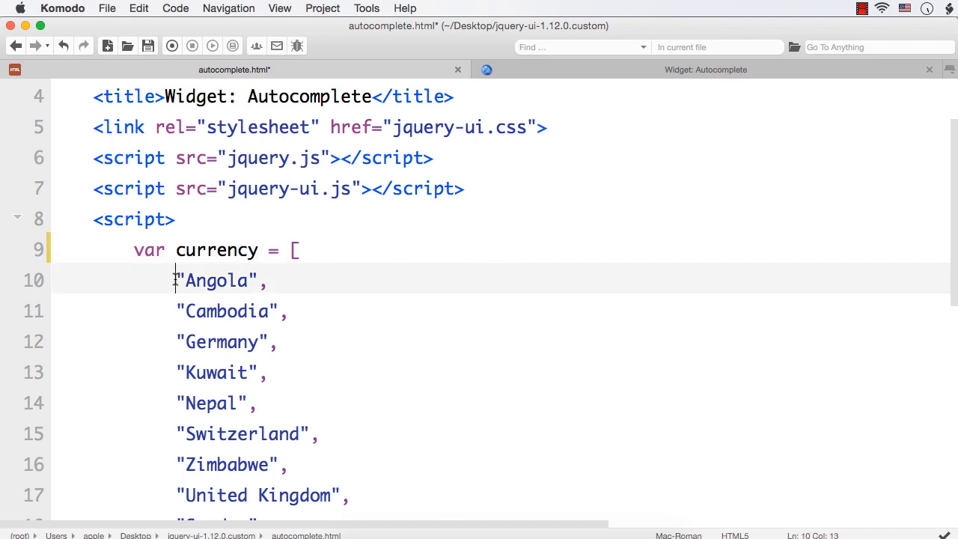
{"action": "type", "text": "{"}
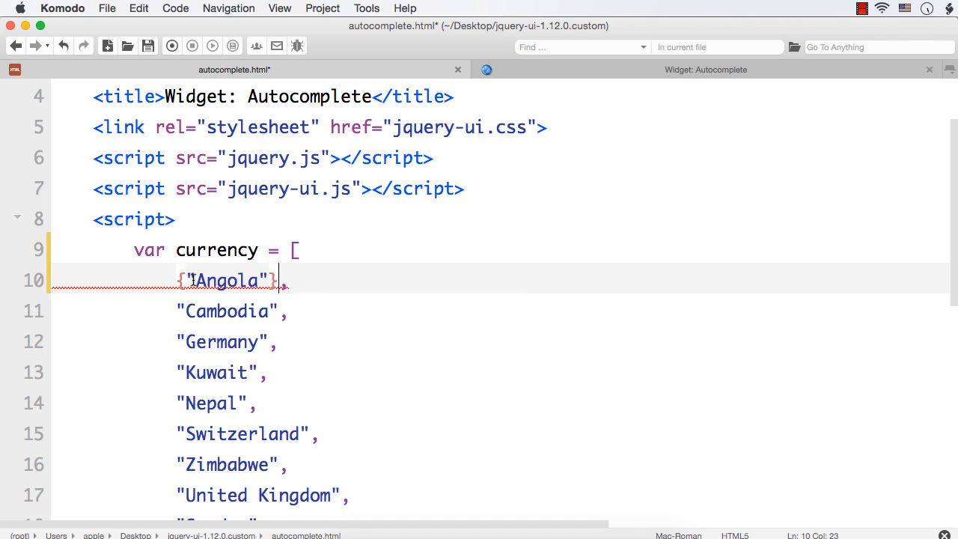
{"action": "type", "text": "lab"}
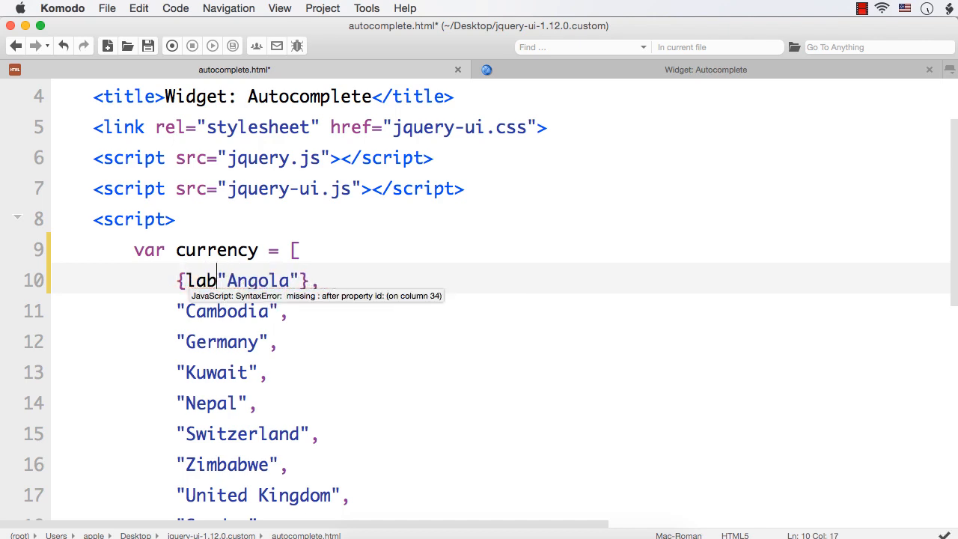
{"action": "type", "text": "el:"}
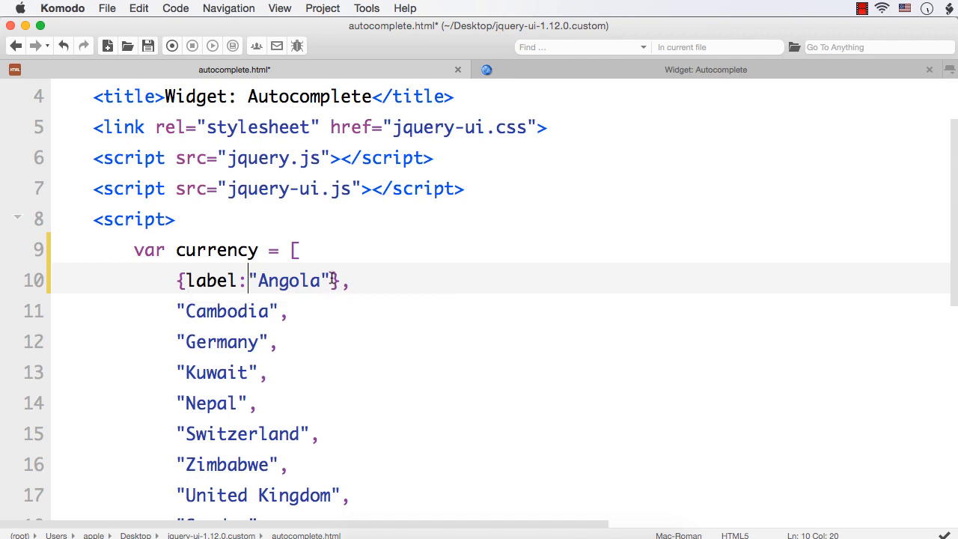
Step: Complete Angola's object with value:"Angolan kwanza" and move to the Cambodia entry
{"action": "type", "text": ","}
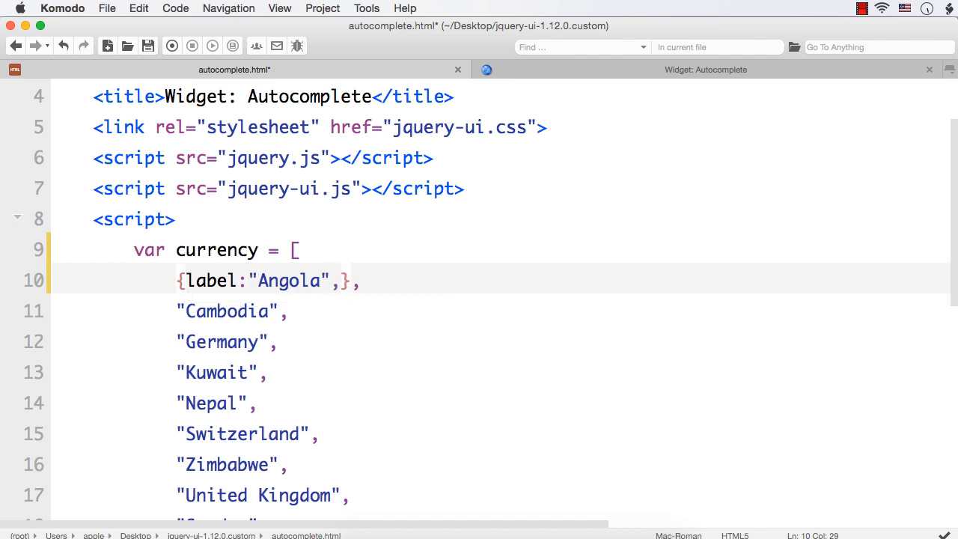
{"action": "type", "text": "value"}
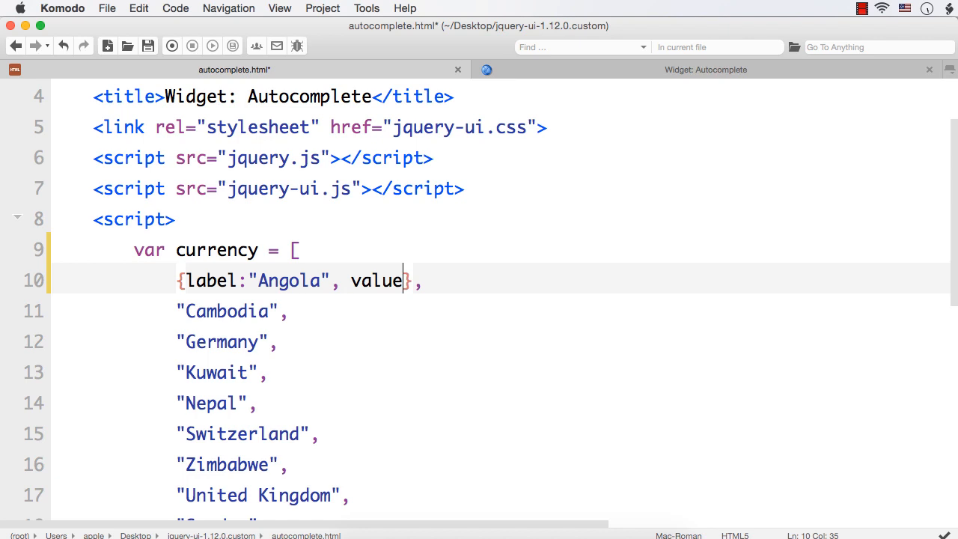
{"action": "type", "text": ":\"\""}
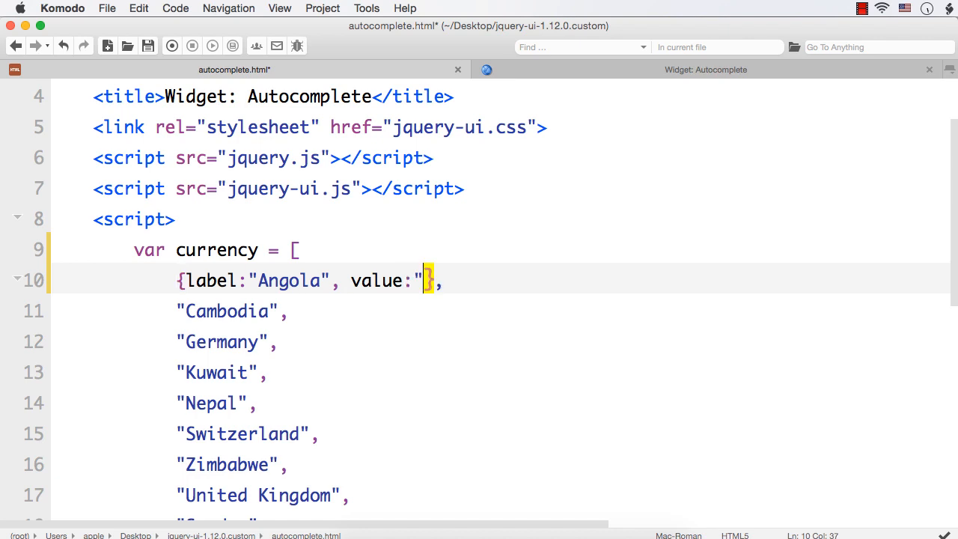
{"action": "type", "text": "Angolan kwanza\""}
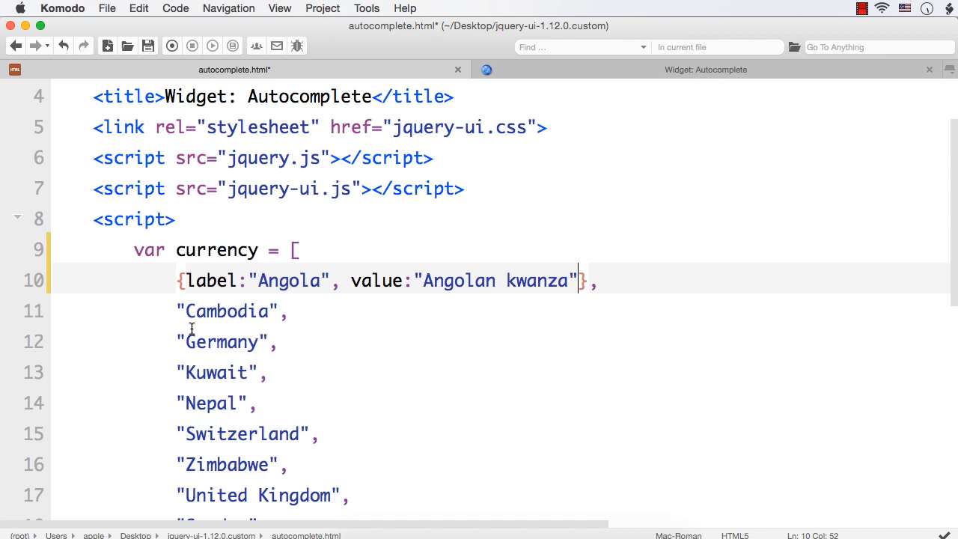
{"action": "left_click", "coordinate": [228, 310]}
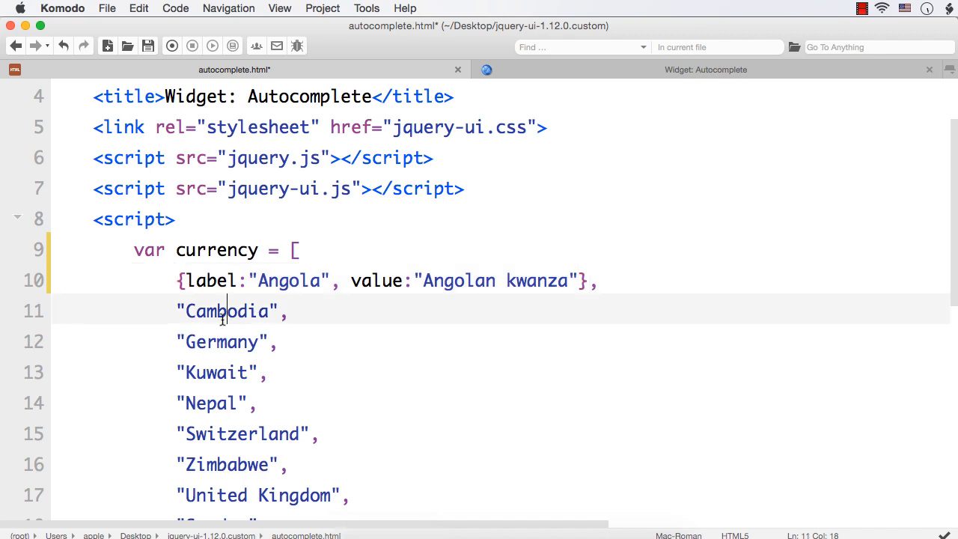
Step: Select Cambodia to look up its currency, then return to the code editor
{"action": "double_click", "coordinate": [227, 310]}
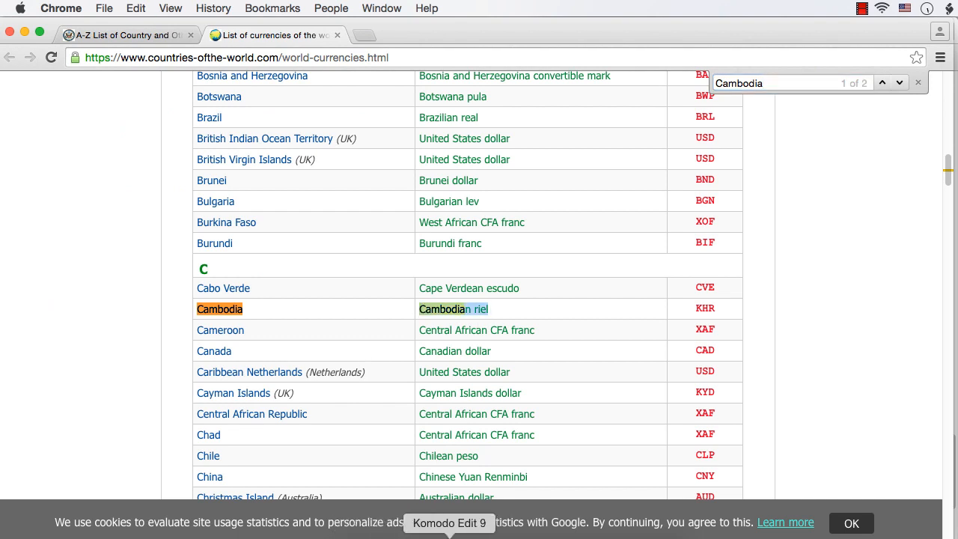
{"action": "left_click", "coordinate": [449, 523]}
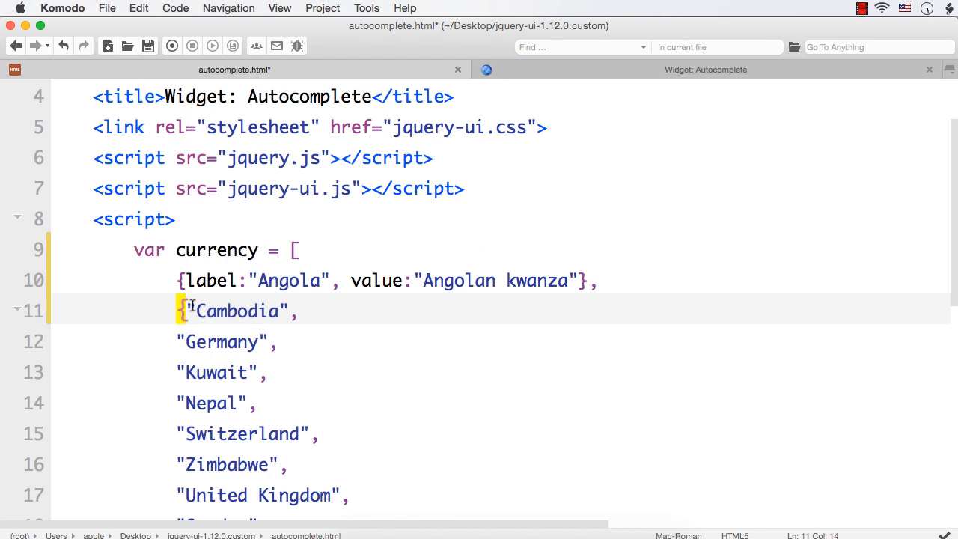
Step: Make Cambodia's entry {label:"Cambodia", value:"Cambodian riel"}
{"action": "type", "text": "}"}
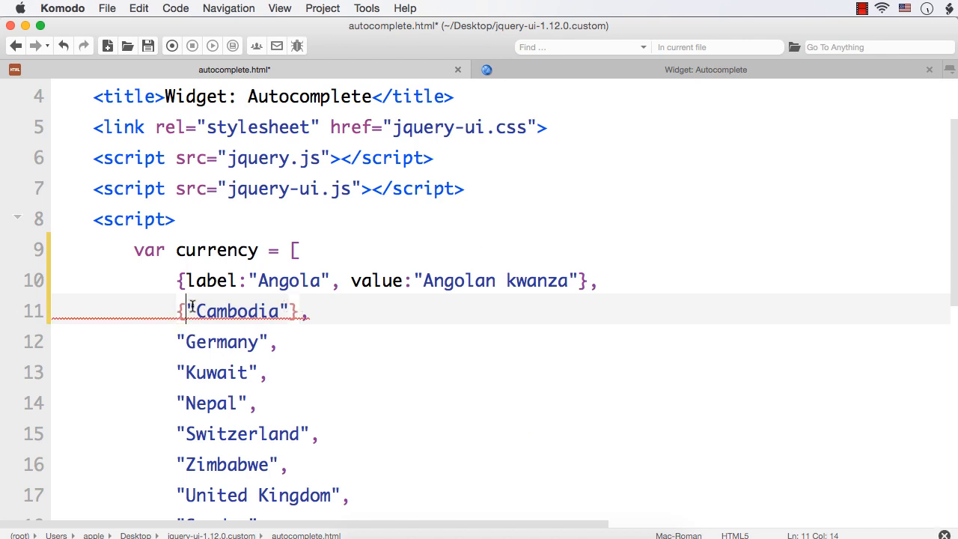
{"action": "type", "text": "label:"}
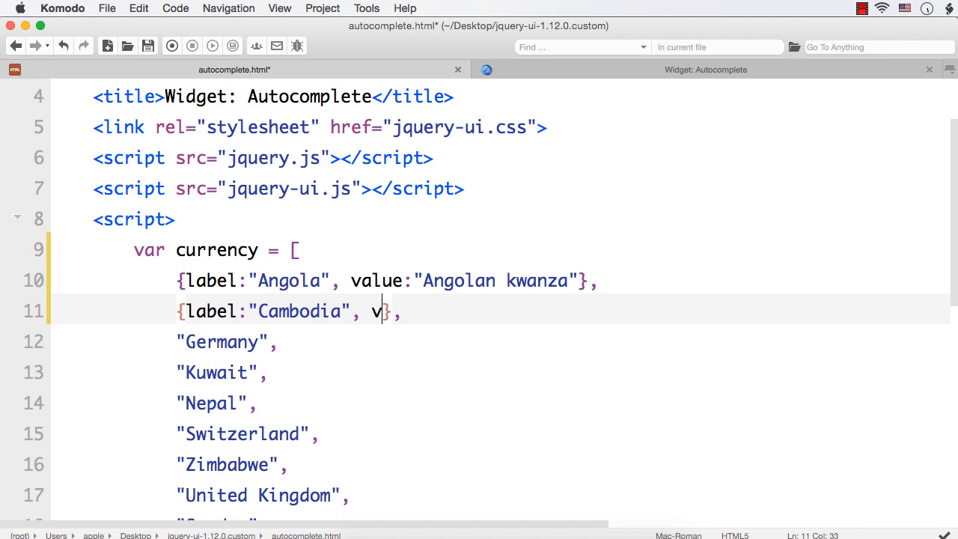
{"action": "type", "text": "alue:\""}
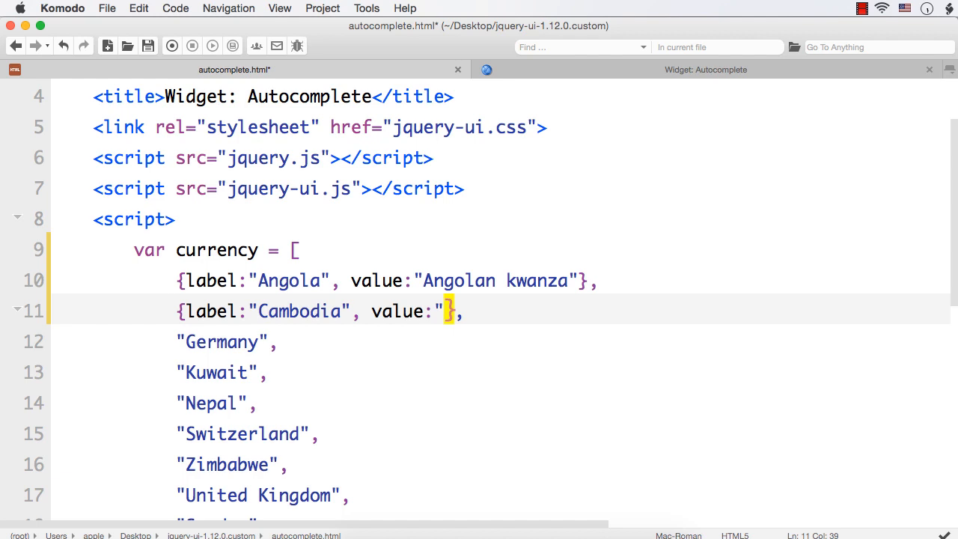
{"action": "type", "text": "Cambodian riel\""}
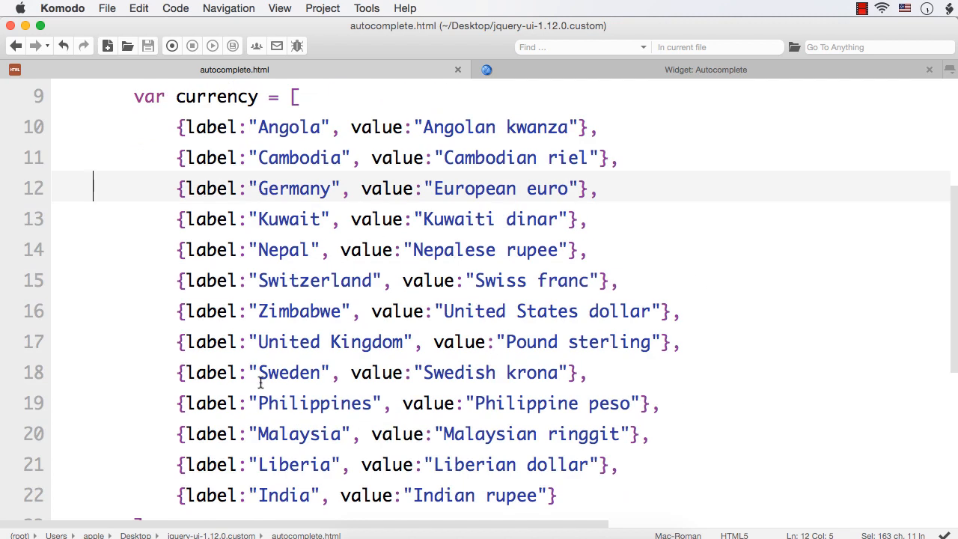
Step: Change the autocomplete source option from country to currency
{"action": "scroll", "scroll_direction": "down", "scroll_amount": 3}
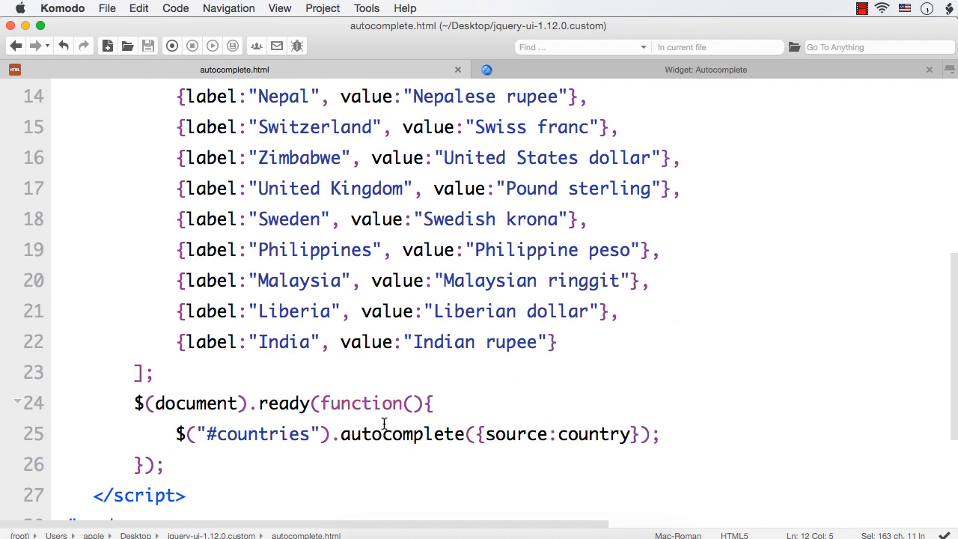
{"action": "scroll", "scroll_direction": "up", "scroll_amount": 3}
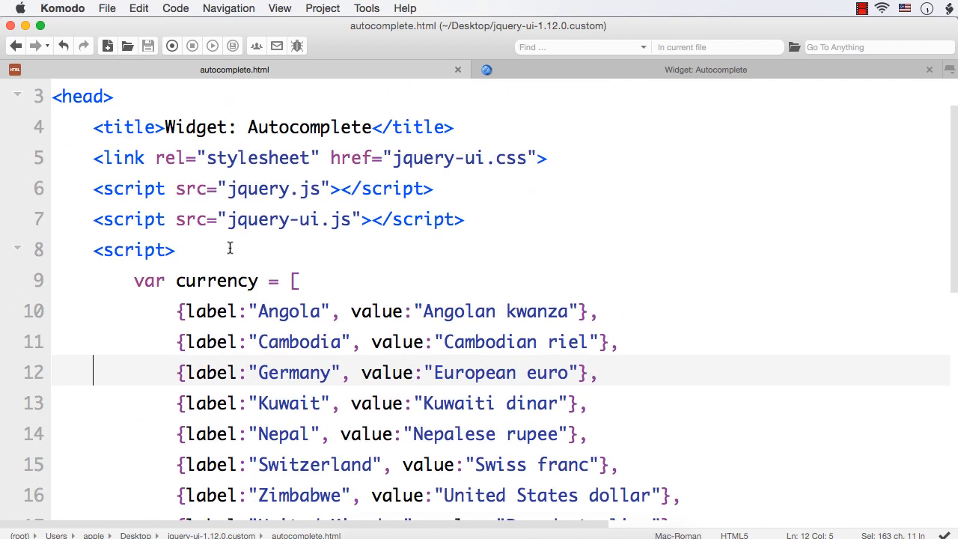
{"action": "scroll", "scroll_direction": "down", "scroll_amount": 3}
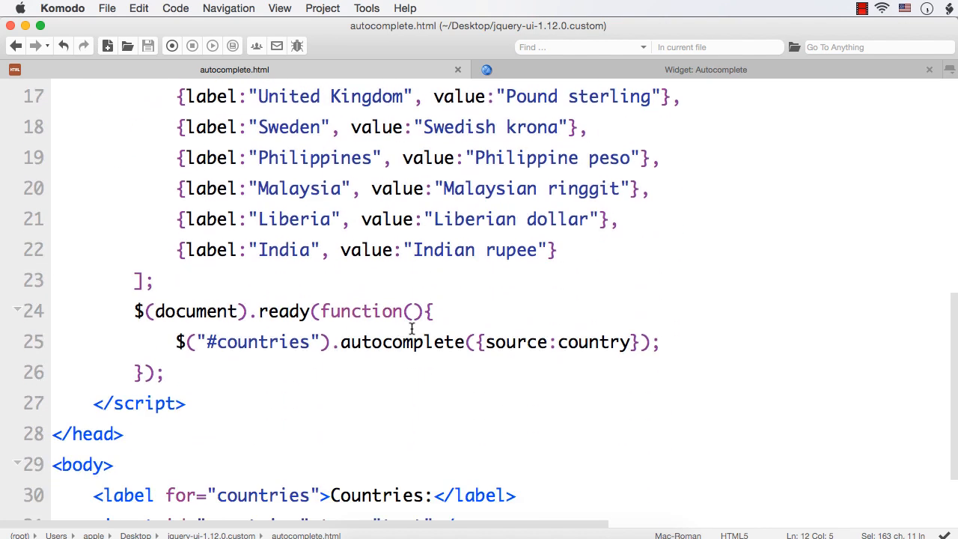
{"action": "double_click", "coordinate": [593, 341]}
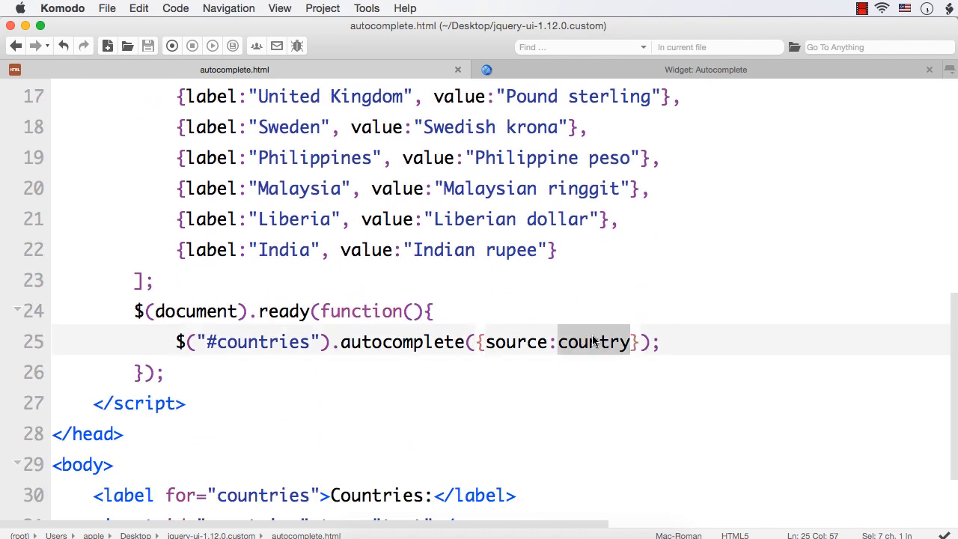
{"action": "type", "text": "currency"}
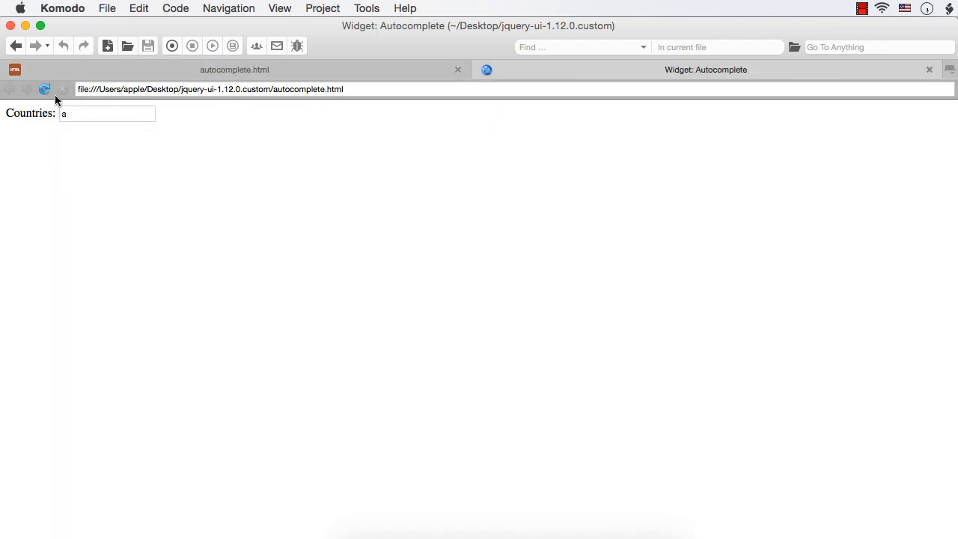
Step: Enter 'a' in the Countries textbox and pick Nepal, filling it with Nepalese rupee
{"action": "left_click", "coordinate": [107, 114]}
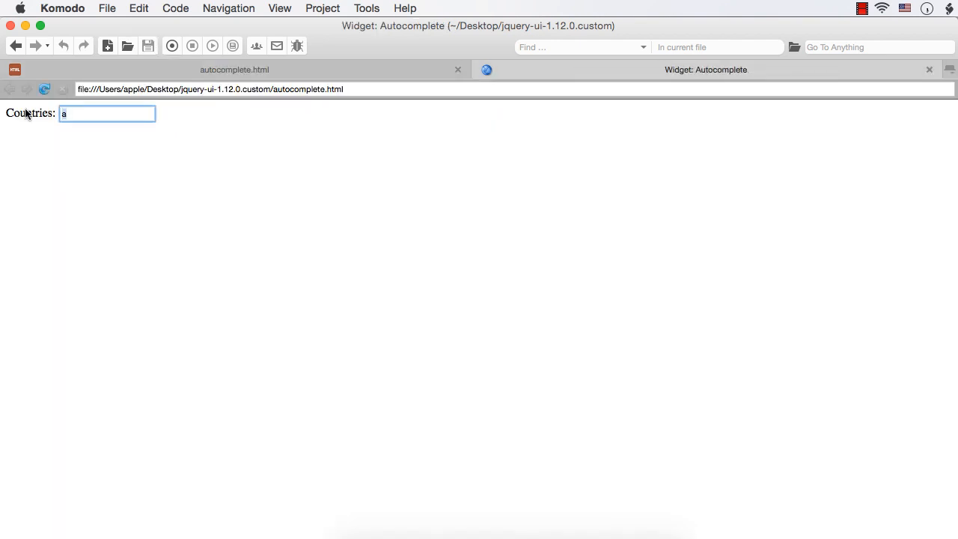
{"action": "type", "text": "a"}
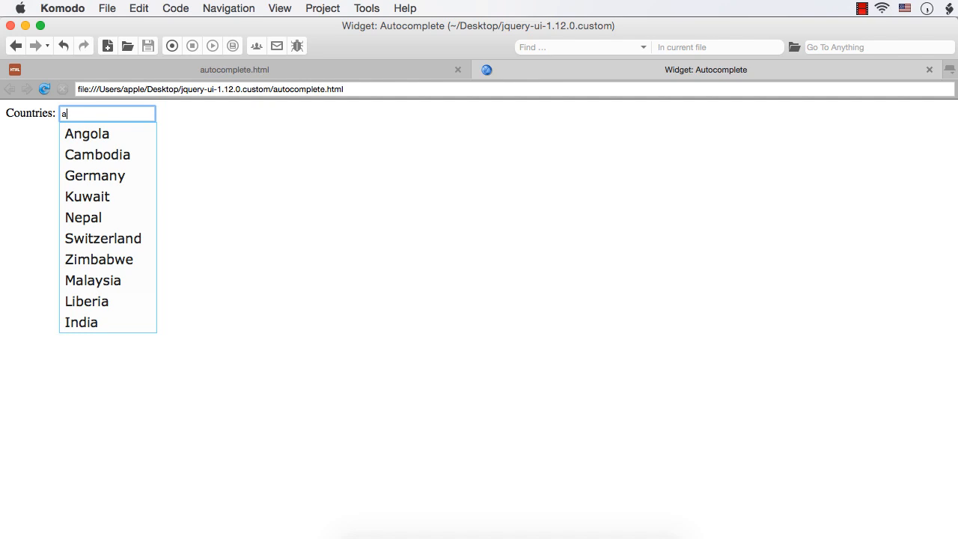
{"action": "mouse_move", "coordinate": [99, 259]}
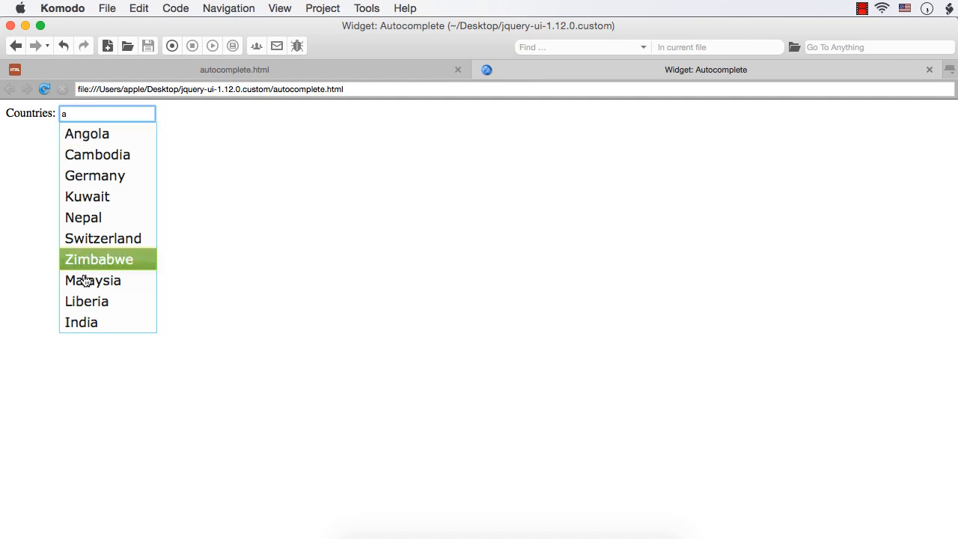
{"action": "mouse_move", "coordinate": [90, 217]}
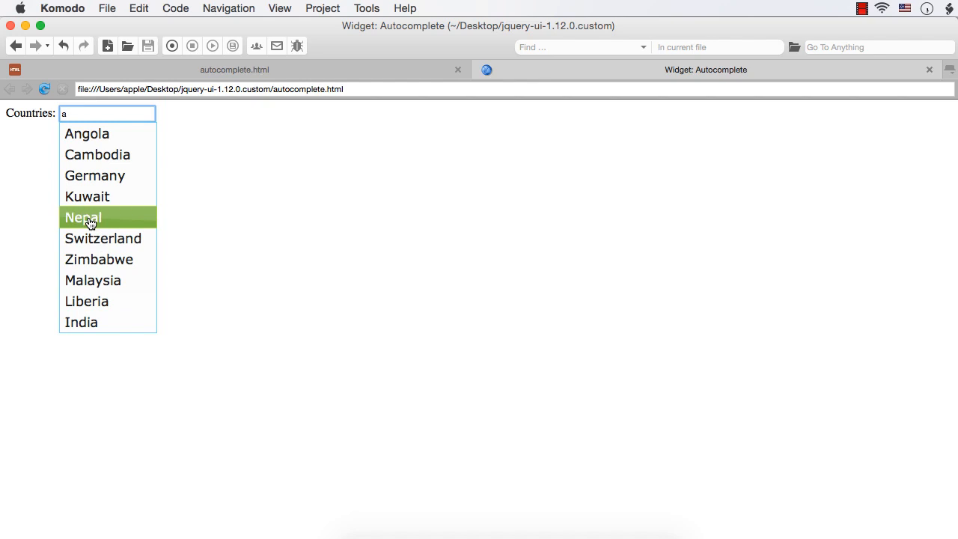
{"action": "left_click", "coordinate": [82, 217]}
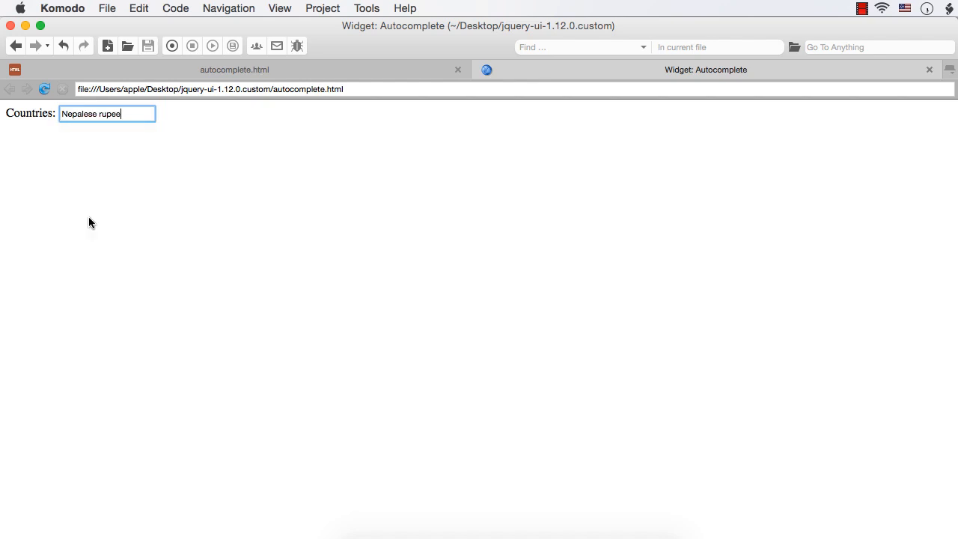
{"action": "mouse_move", "coordinate": [143, 114]}
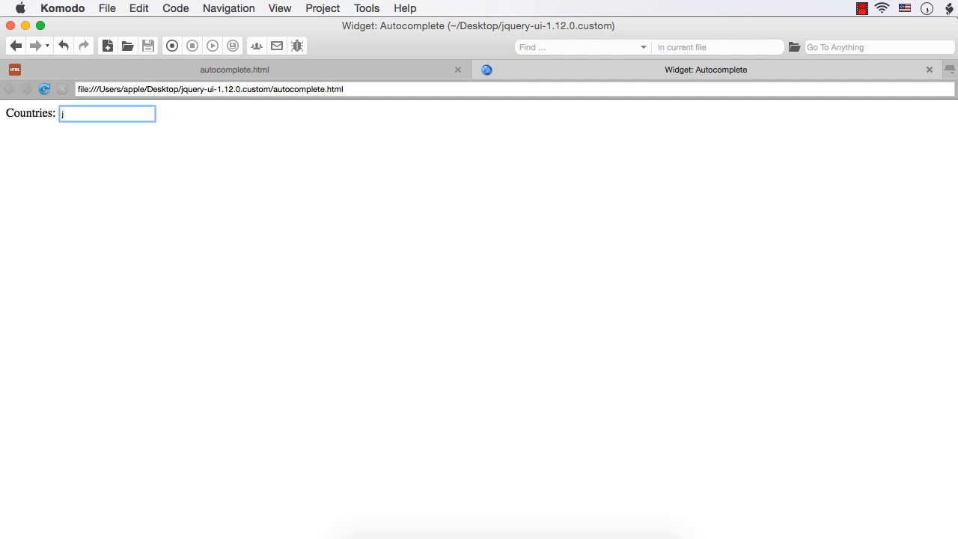
Step: Enter 'k' in the Countries textbox to suggest Kuwait and United Kingdom
{"action": "type", "text": "k"}
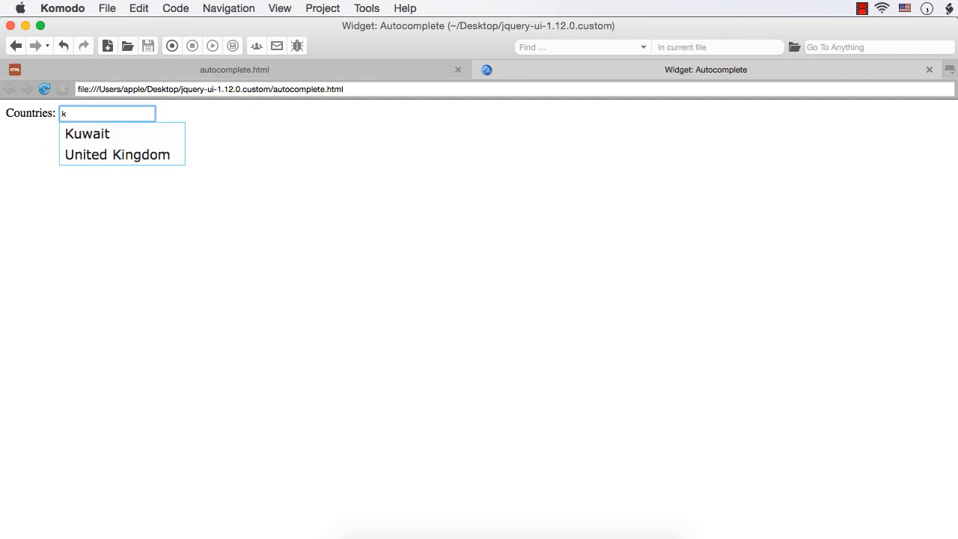
{"action": "mouse_move", "coordinate": [42, 117]}
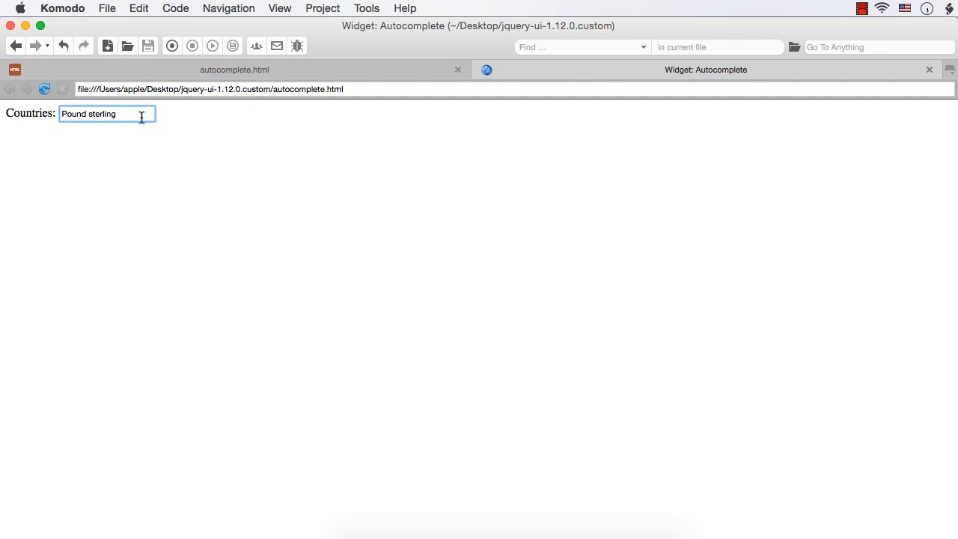
{"action": "mouse_move", "coordinate": [256, 71]}
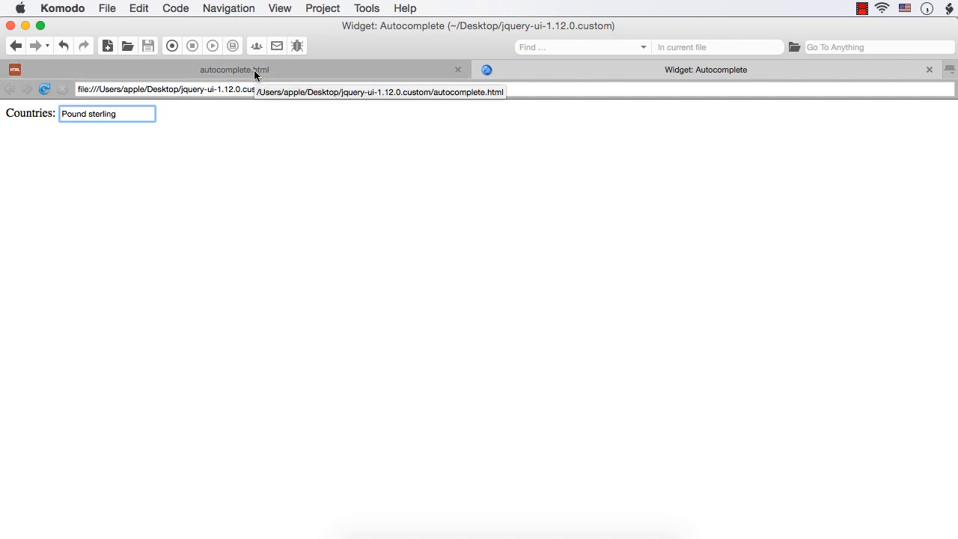
{"action": "mouse_move", "coordinate": [171, 342]}
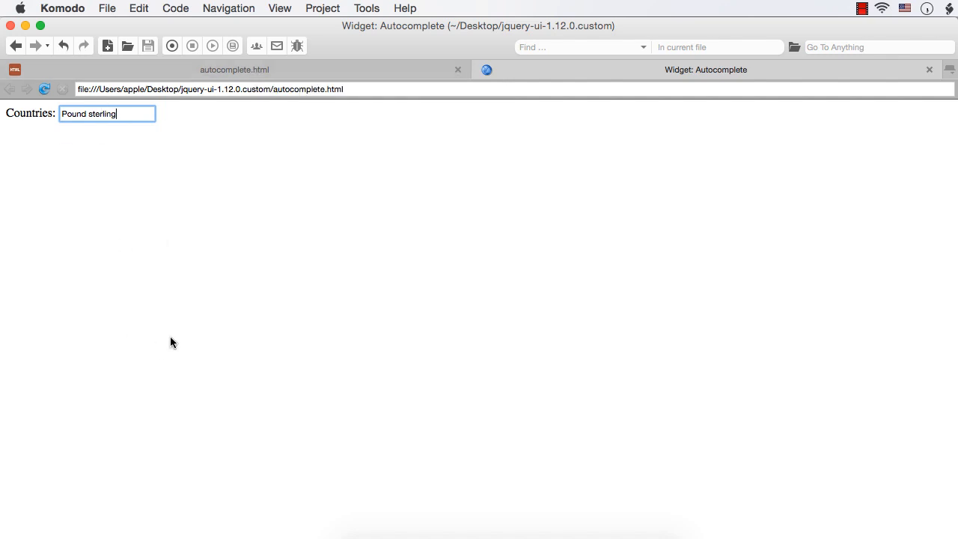
{"action": "mouse_move", "coordinate": [123, 127]}
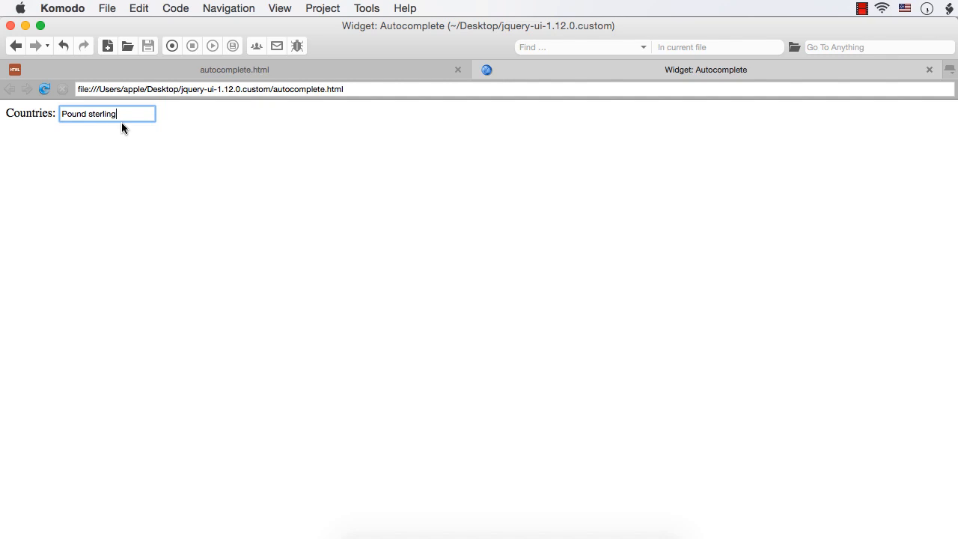
{"action": "mouse_move", "coordinate": [111, 114]}
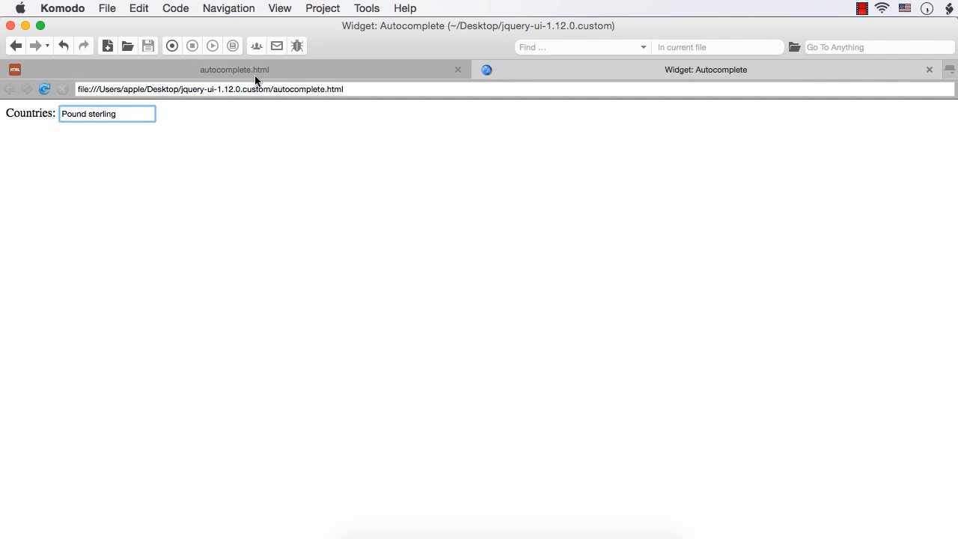
{"action": "mouse_move", "coordinate": [102, 126]}
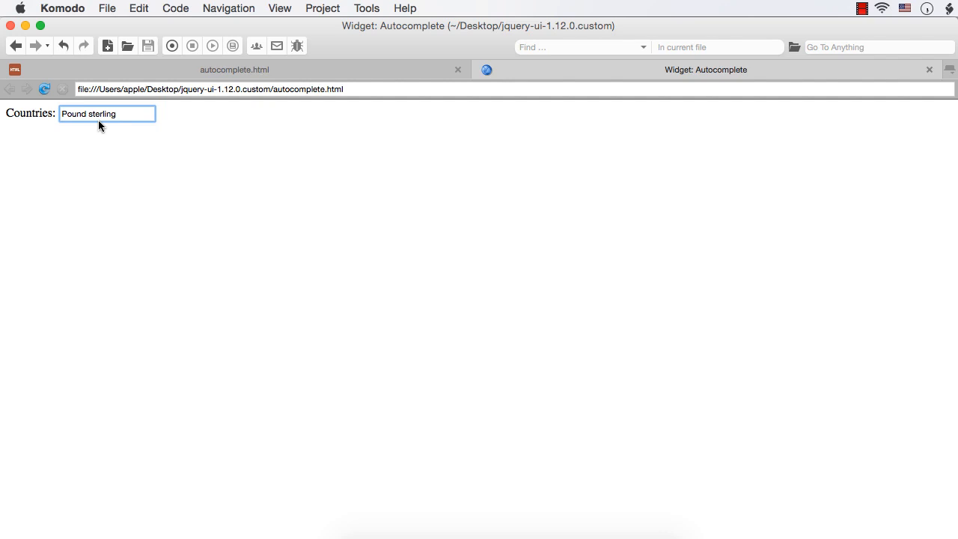
{"action": "left_click", "coordinate": [107, 114]}
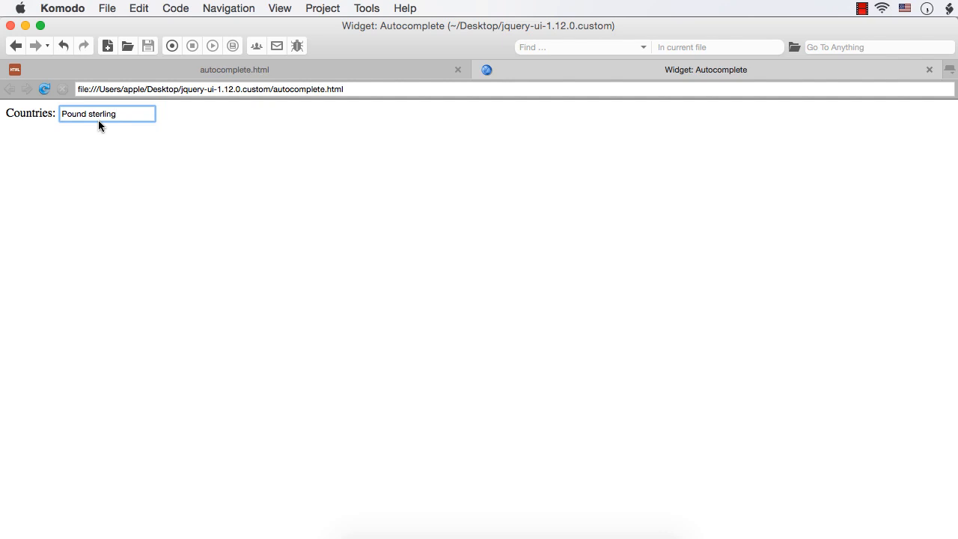
{"action": "mouse_move", "coordinate": [90, 170]}
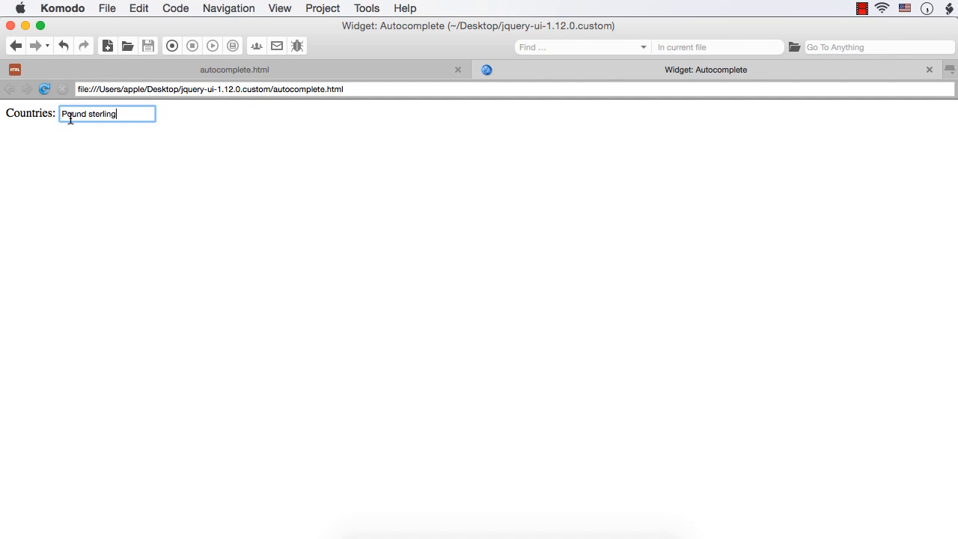
{"action": "mouse_move", "coordinate": [90, 133]}
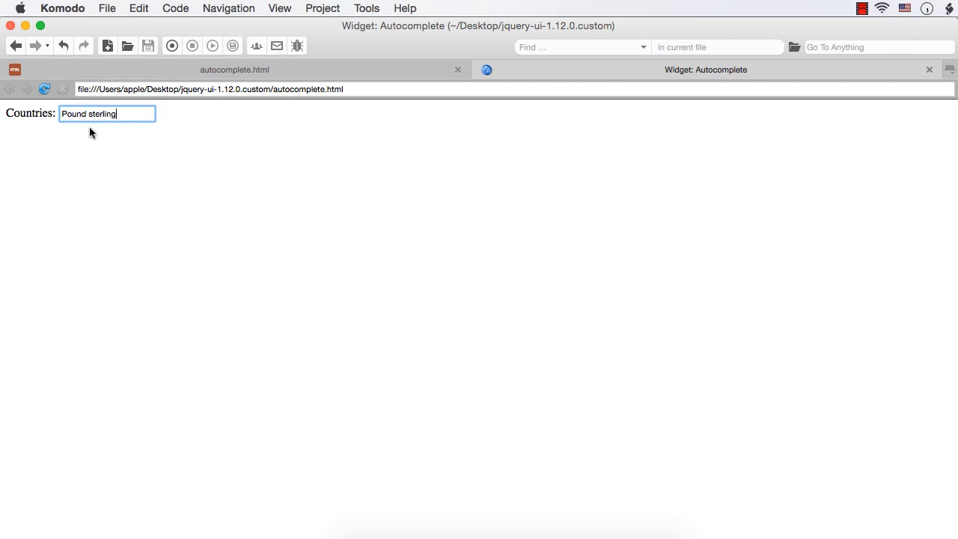
{"action": "mouse_move", "coordinate": [165, 122]}
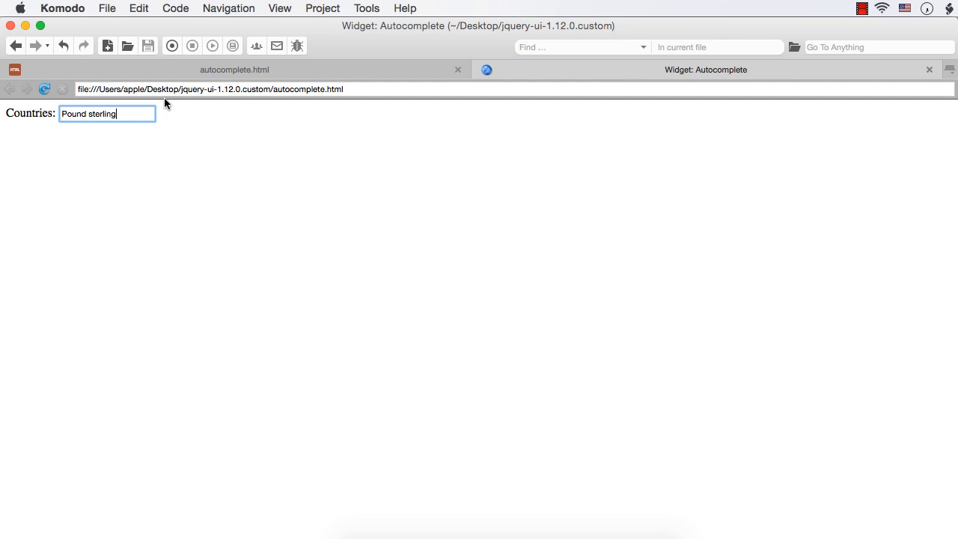
{"action": "mouse_move", "coordinate": [178, 120]}
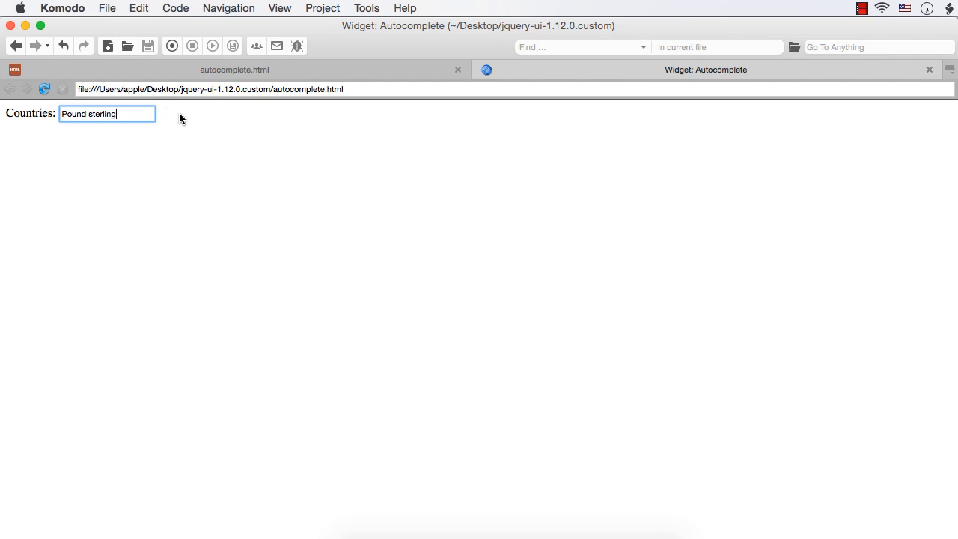
{"action": "mouse_move", "coordinate": [154, 219]}
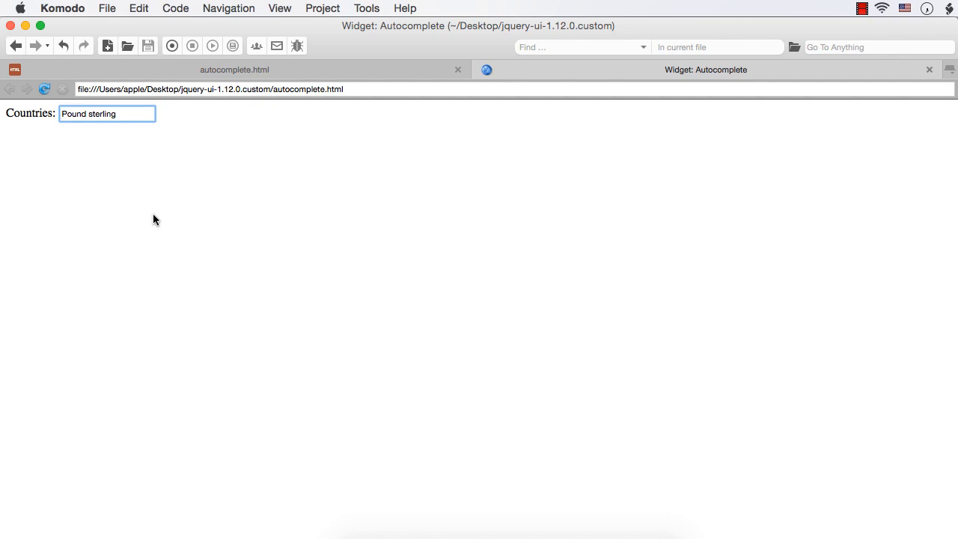
{"action": "mouse_move", "coordinate": [159, 119]}
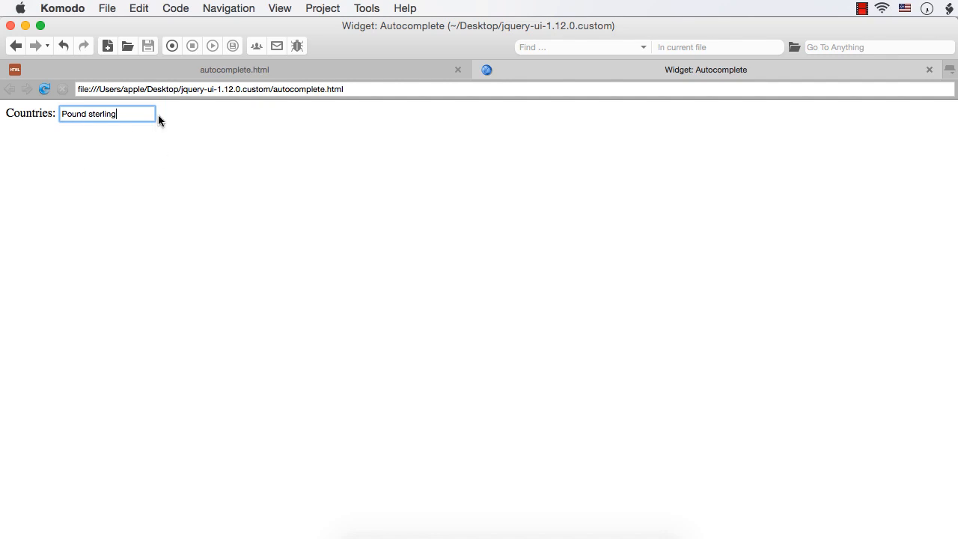
{"action": "mouse_move", "coordinate": [144, 112]}
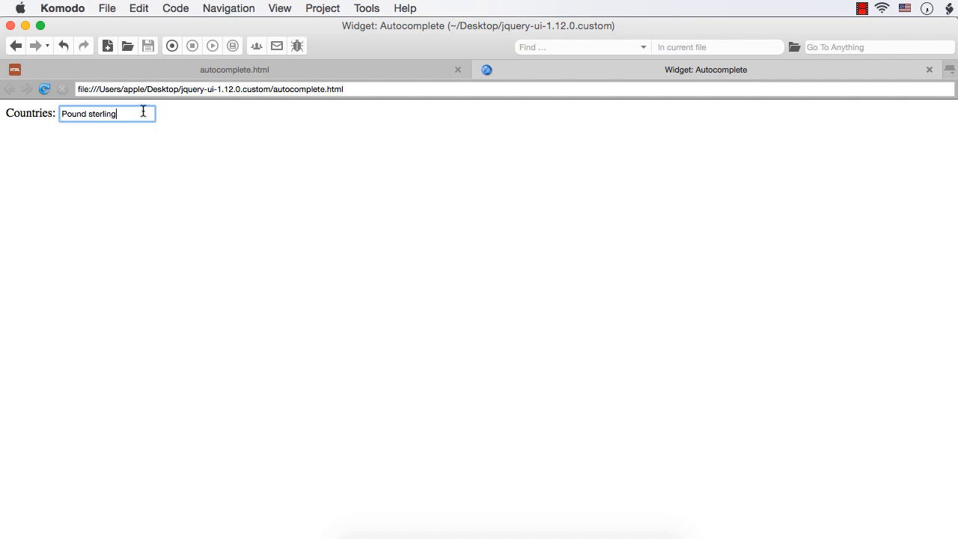
{"action": "mouse_move", "coordinate": [128, 150]}
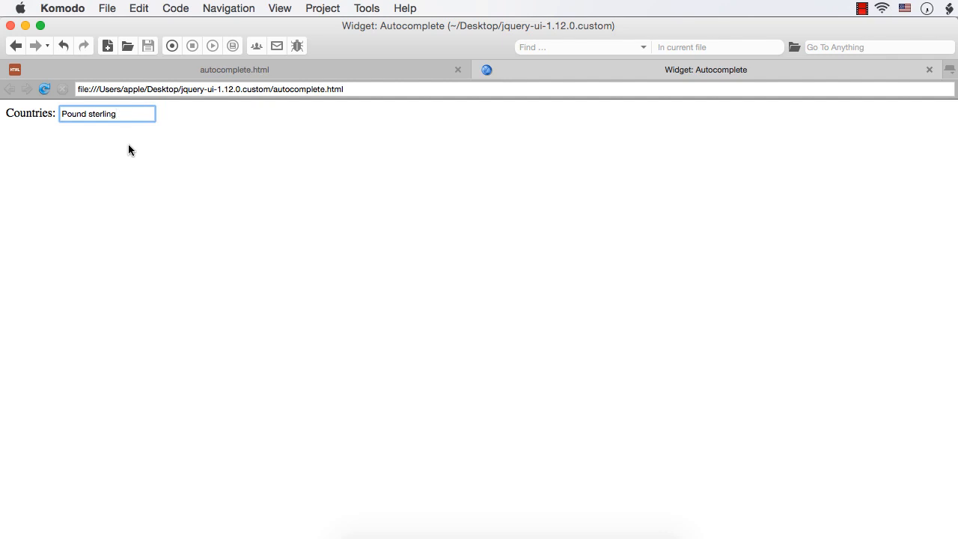
{"action": "mouse_move", "coordinate": [530, 491]}
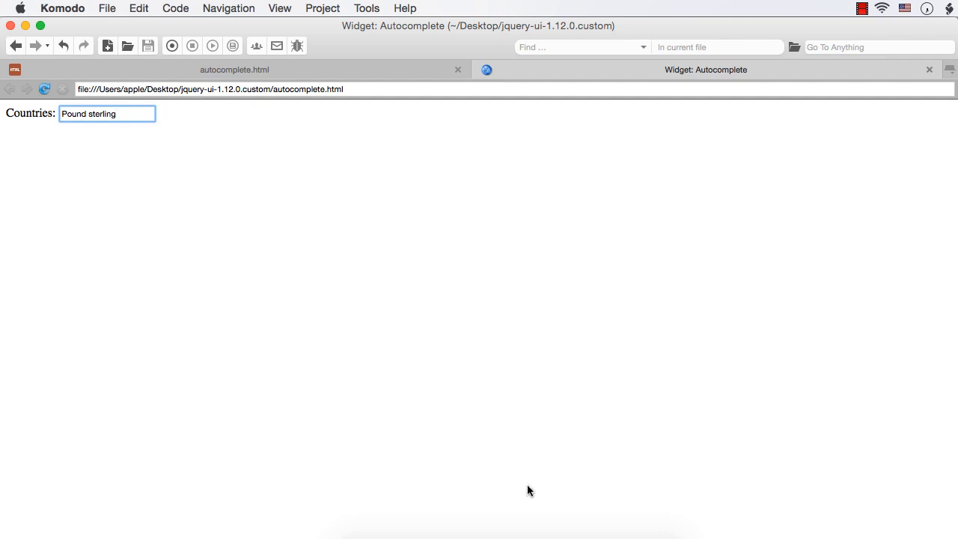